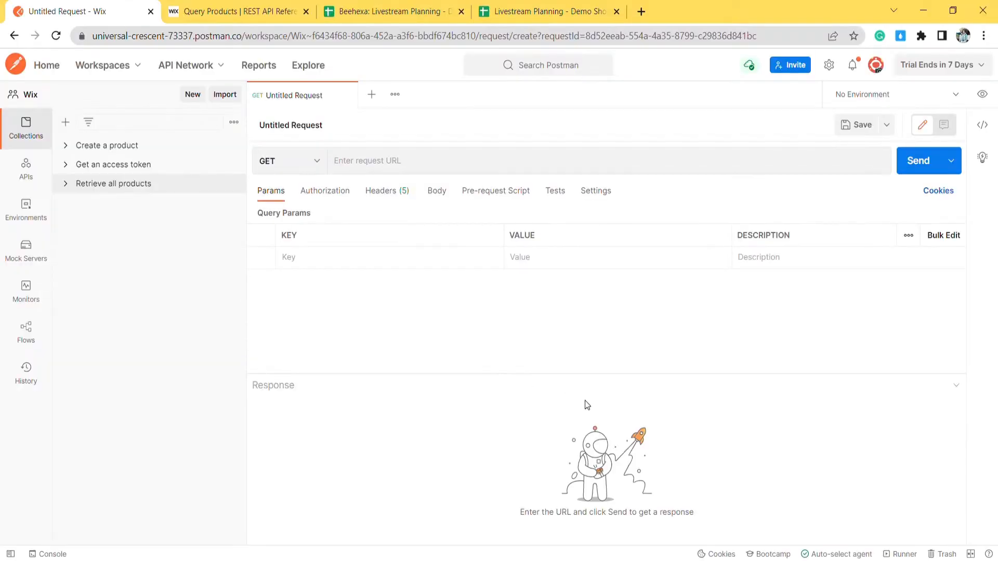
mouse_move(592, 425)
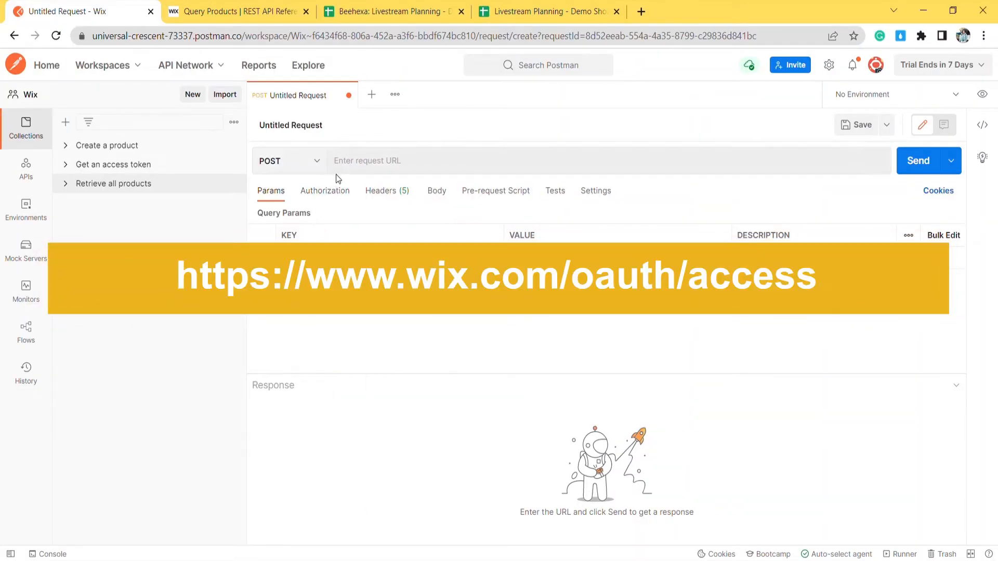
text(https://www.wix.com/oauth/access)
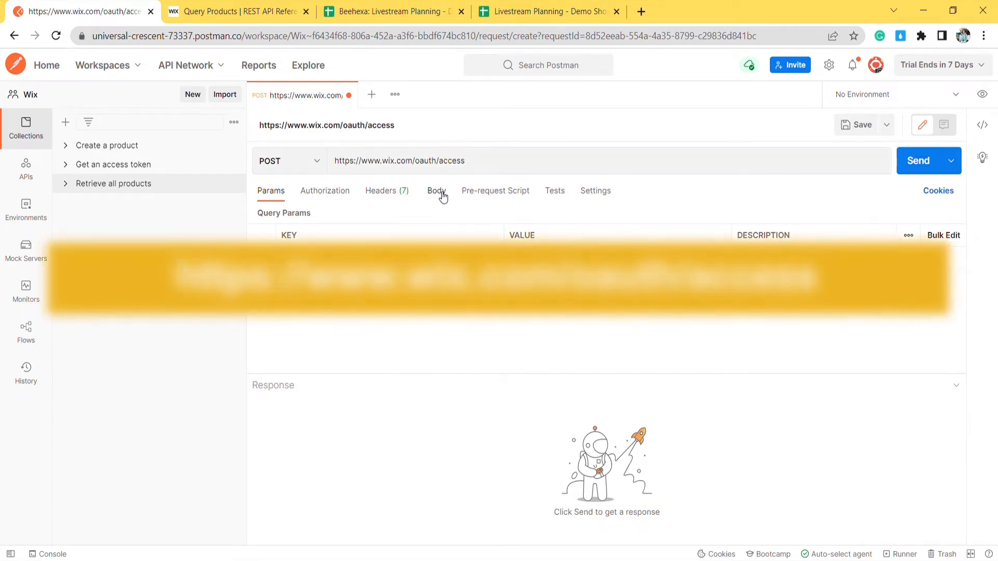
click(436, 190)
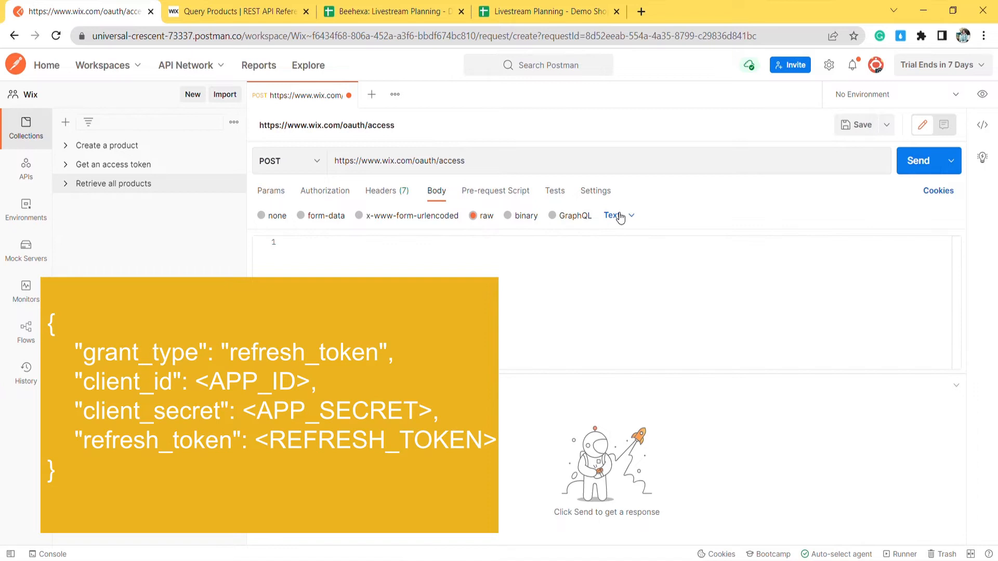
click(614, 215)
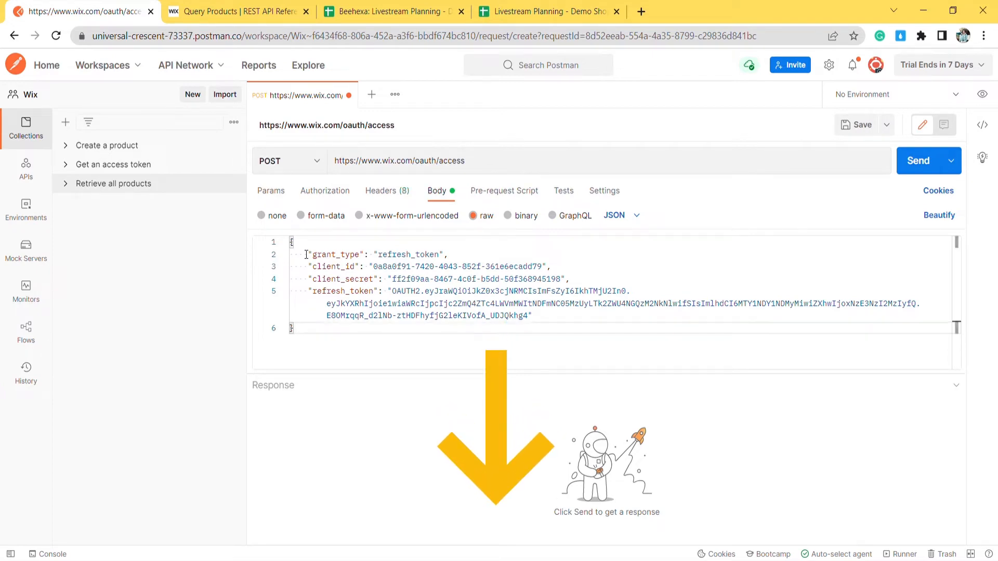
click(922, 160)
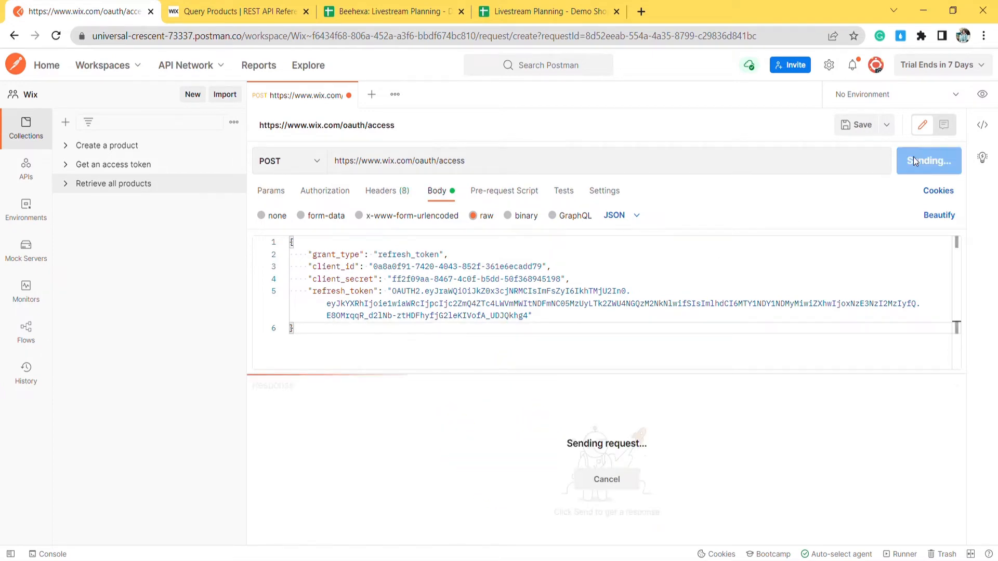
- Send the token request and receive the JSON response with the new access_token
click(923, 160)
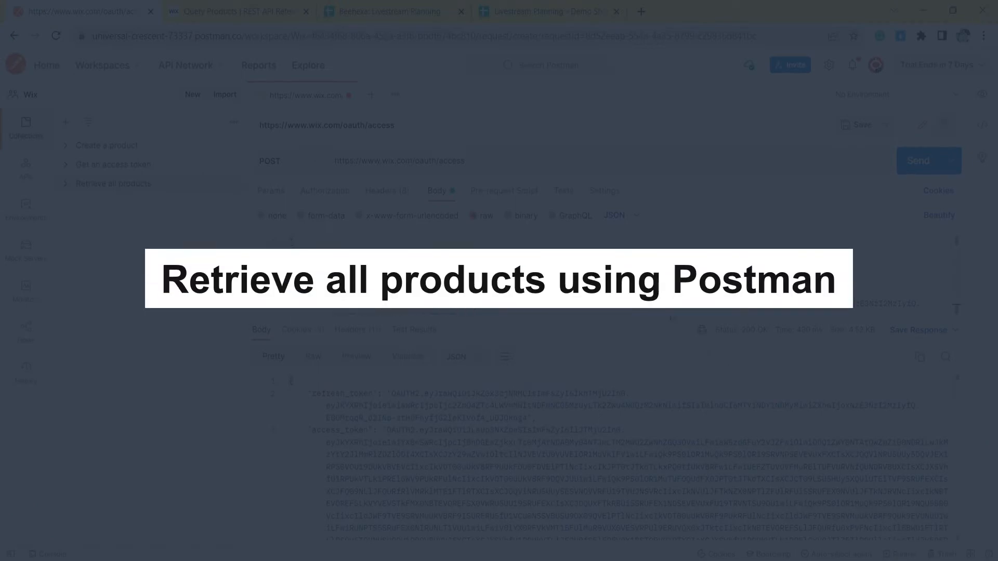
click(482, 94)
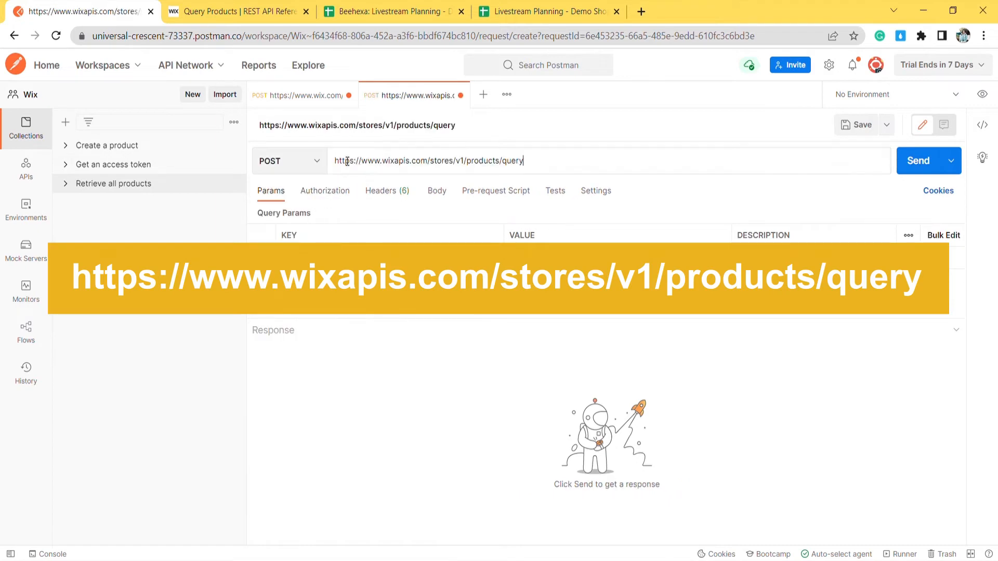
click(382, 190)
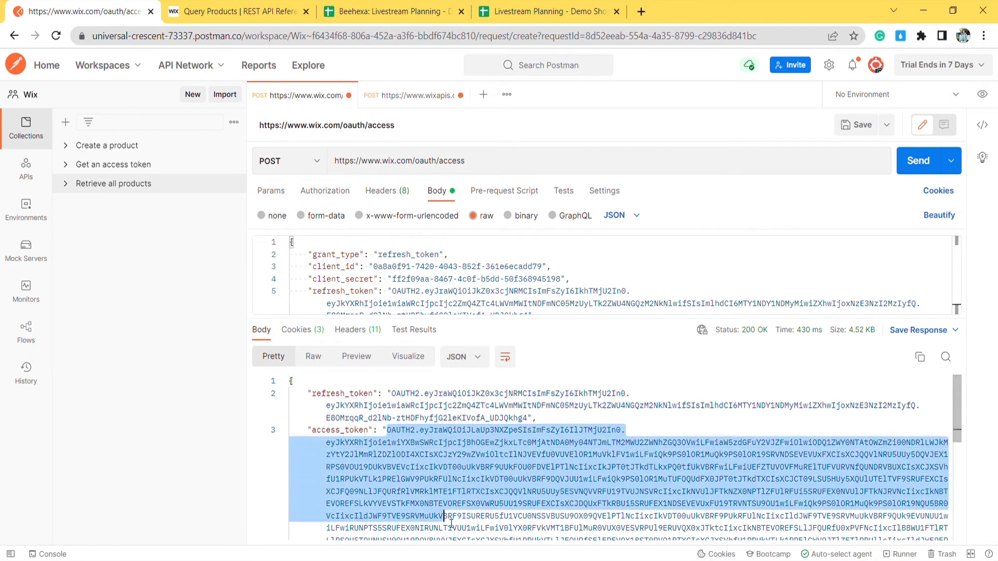
click(412, 95)
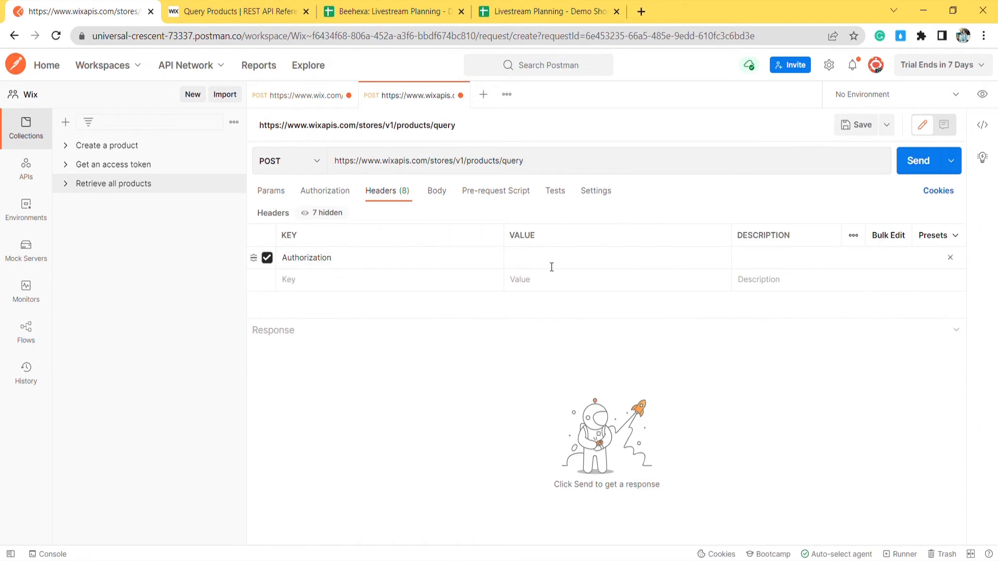
click(919, 160)
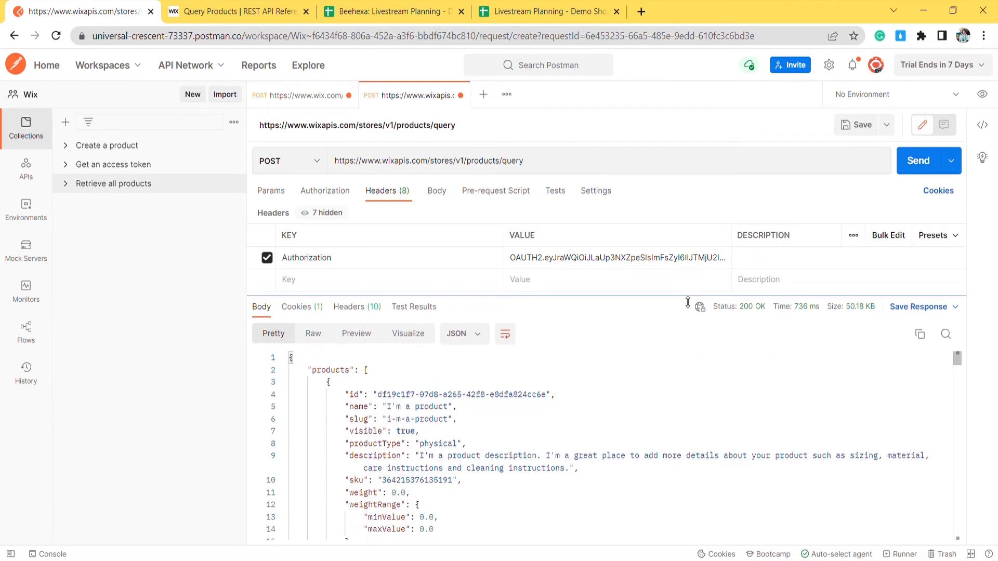
mouse_move(812, 404)
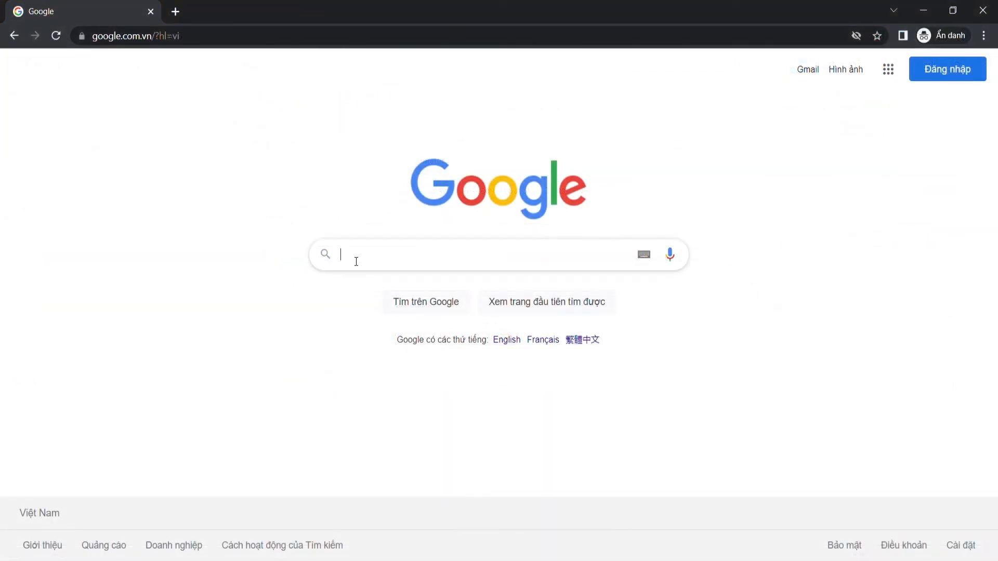
- Search Google for beehexa and view the Beehexa Wix Integration page's offerings
text(beehex)
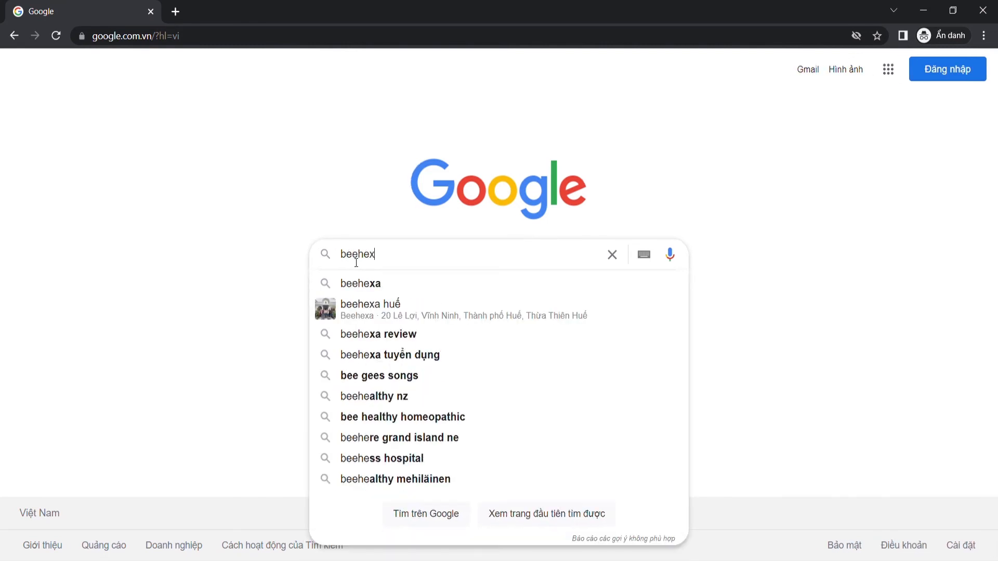
click(360, 282)
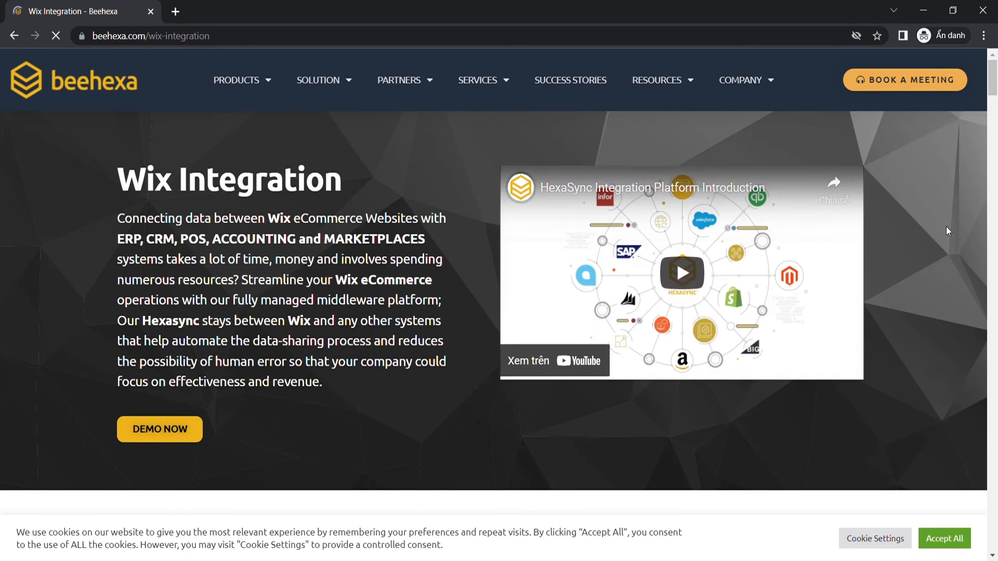
scroll(down, 3)
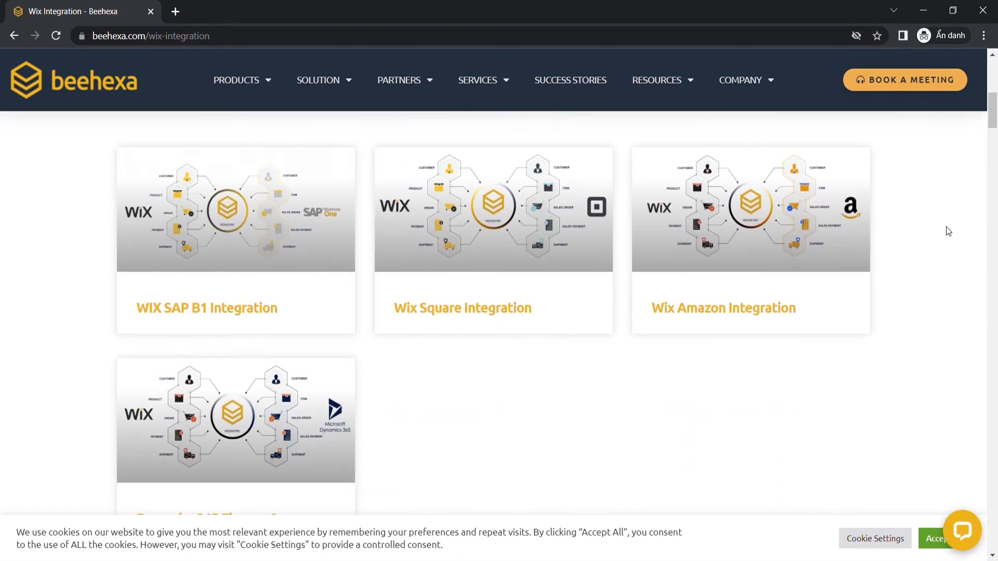